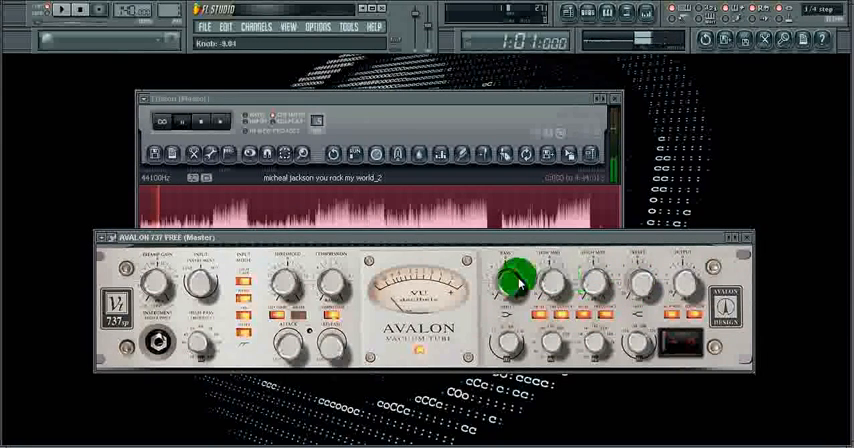
Tweak the Avalon 737's bass, low-mid and compression knobs, then toggle its processing switch
drag(518, 280, 545, 280)
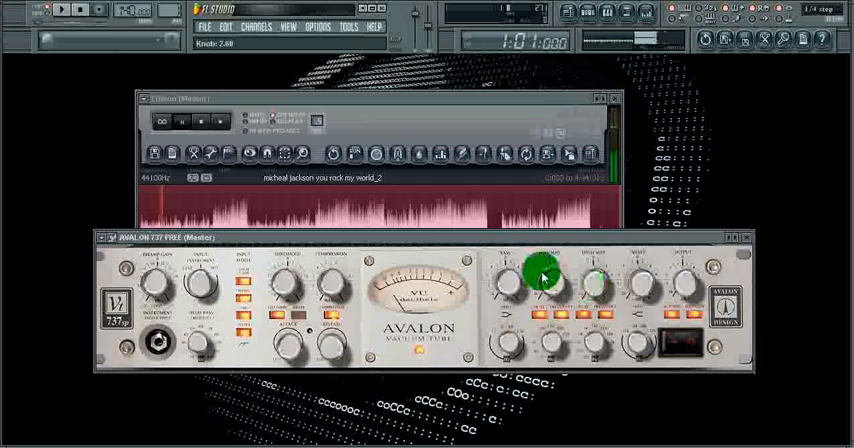
drag(540, 278, 510, 293)
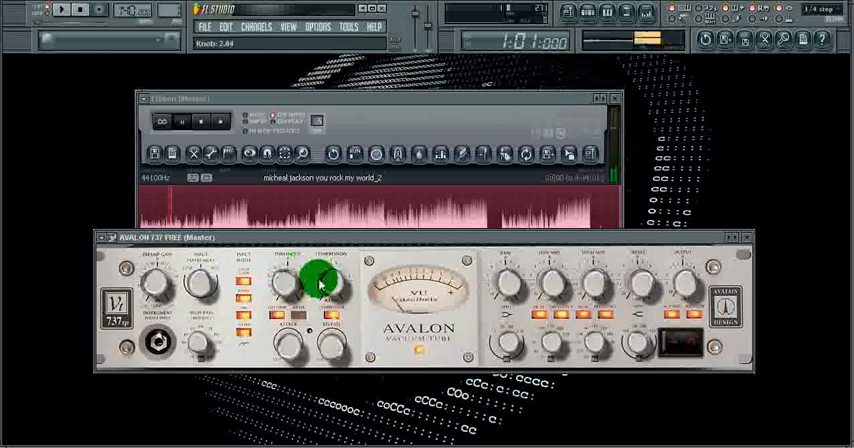
drag(322, 283, 333, 290)
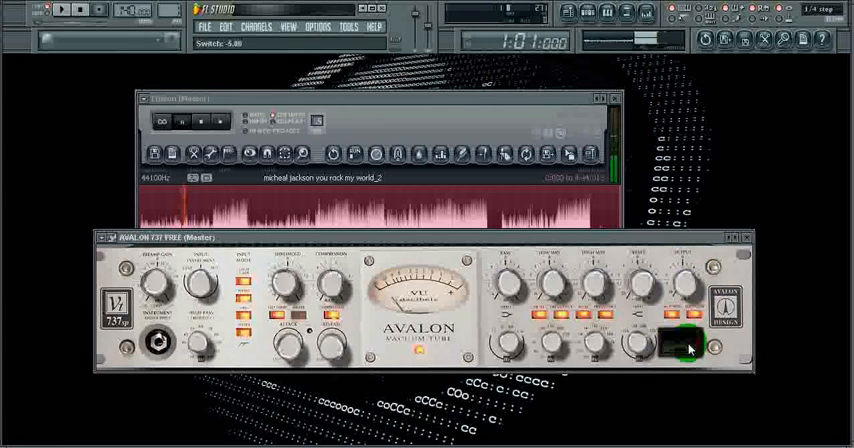
drag(684, 283, 684, 285)
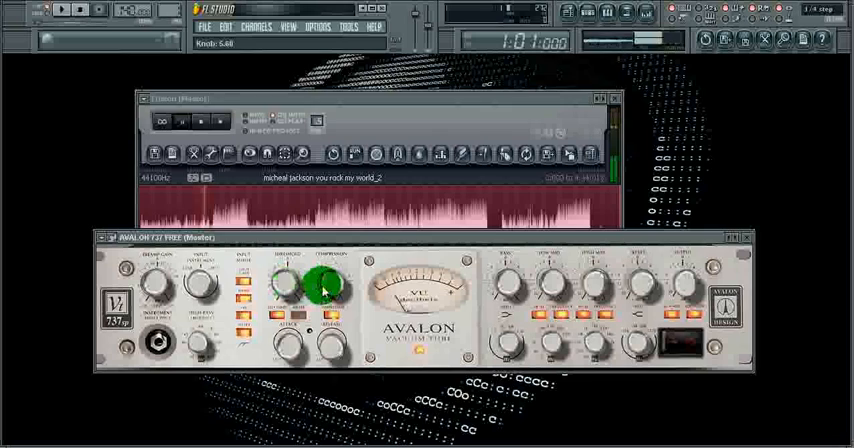
Turn up the Avalon 737's Compression knob on the master during playback
drag(320, 287, 335, 290)
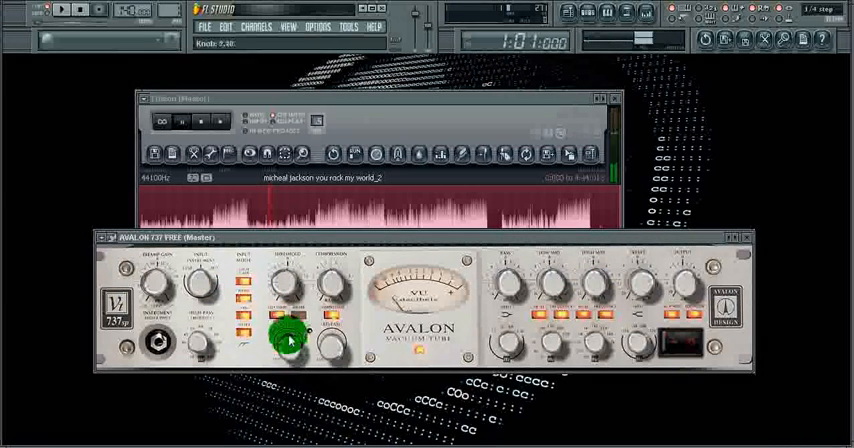
Adjust the Avalon 737's attack and high EQ, settling the output level around 5.4
drag(289, 340, 340, 283)
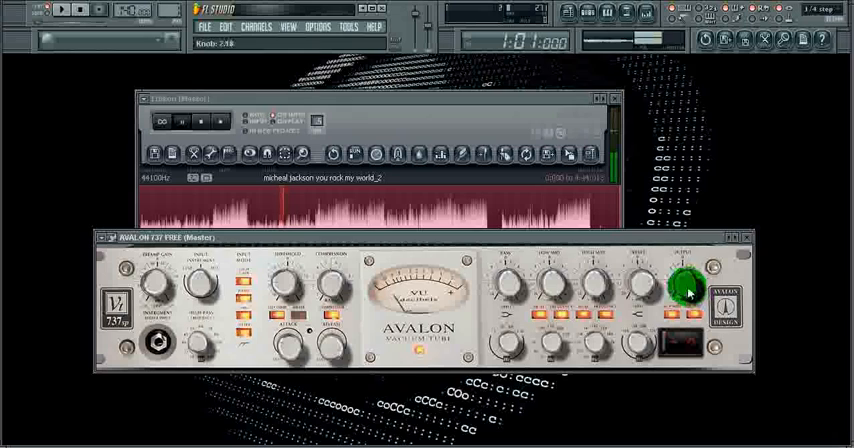
drag(685, 285, 640, 295)
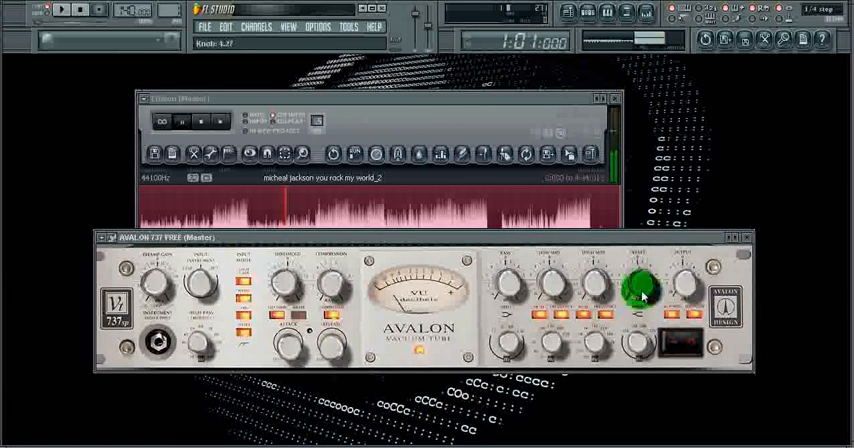
drag(635, 290, 510, 290)
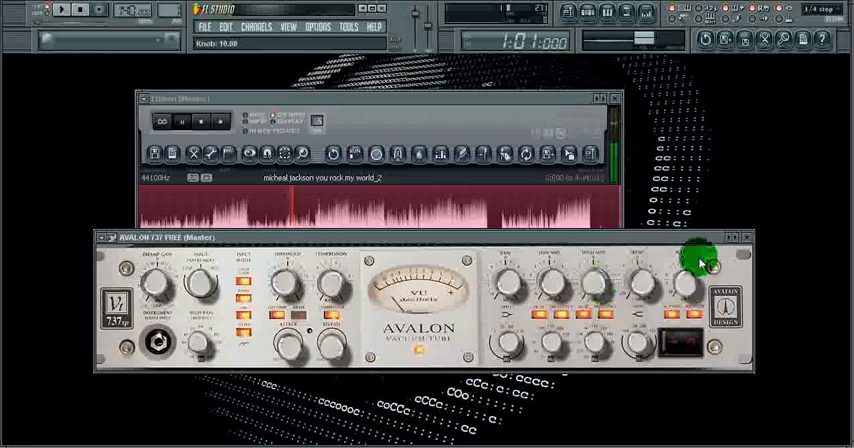
drag(685, 263, 685, 295)
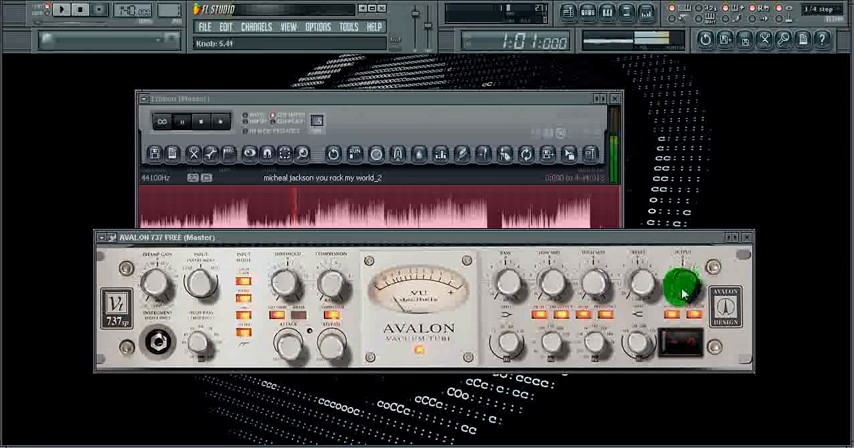